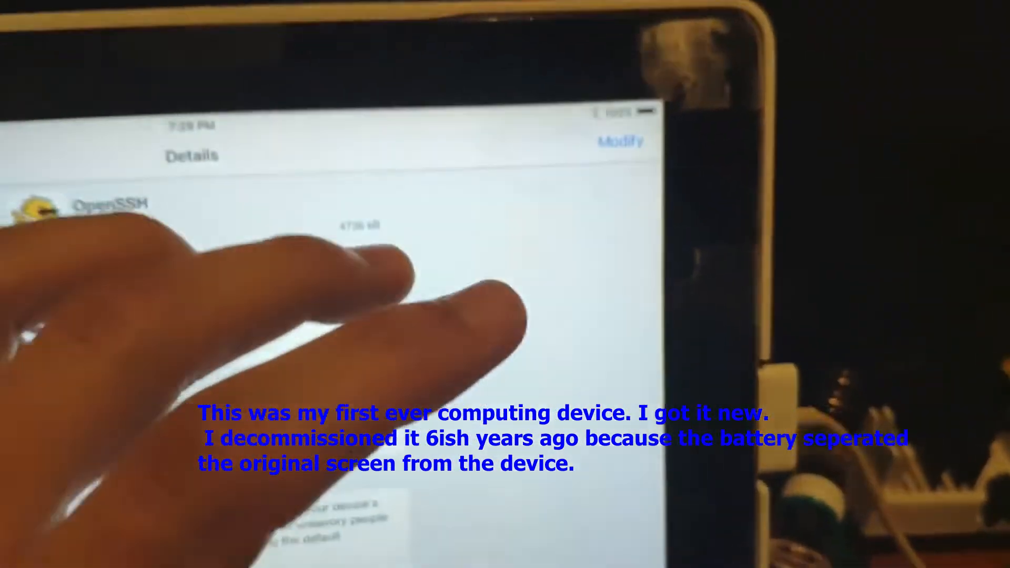
Leave the Cydia package details and return to the iPad home screen with Terminal, Activator and OpenVPN icons
{"action": "scroll", "scroll_direction": "down", "scroll_amount": 3}
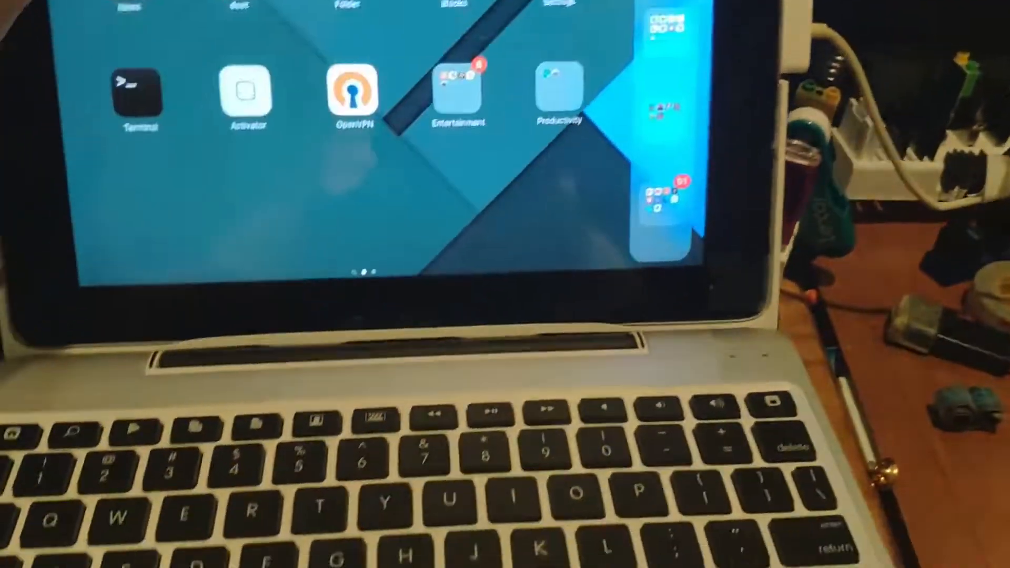
{"action": "left_click", "coordinate": [460, 97]}
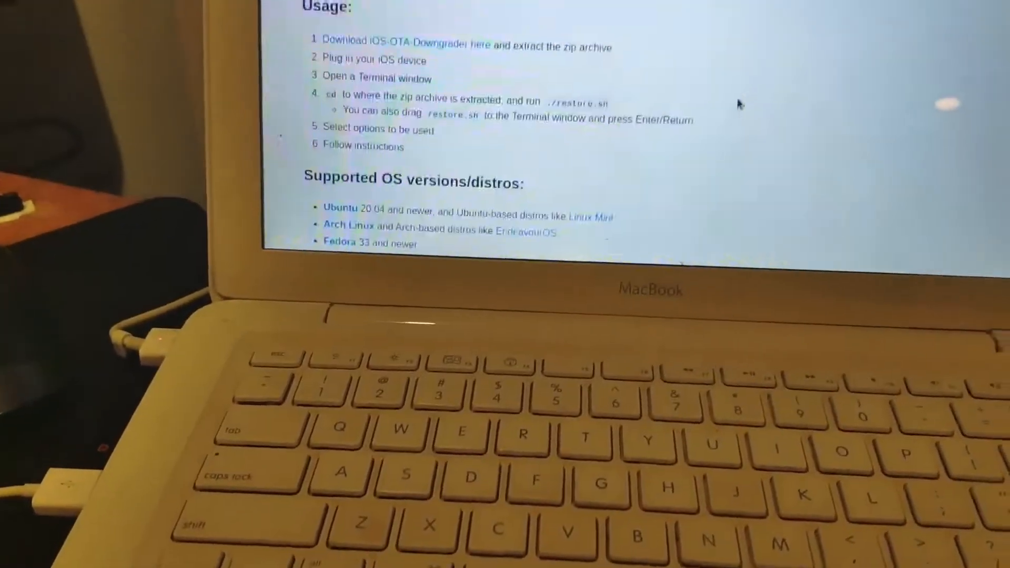
Scroll the README through Usage, supported OS versions and distros, and Other notes
{"action": "scroll", "scroll_direction": "down", "scroll_amount": 3}
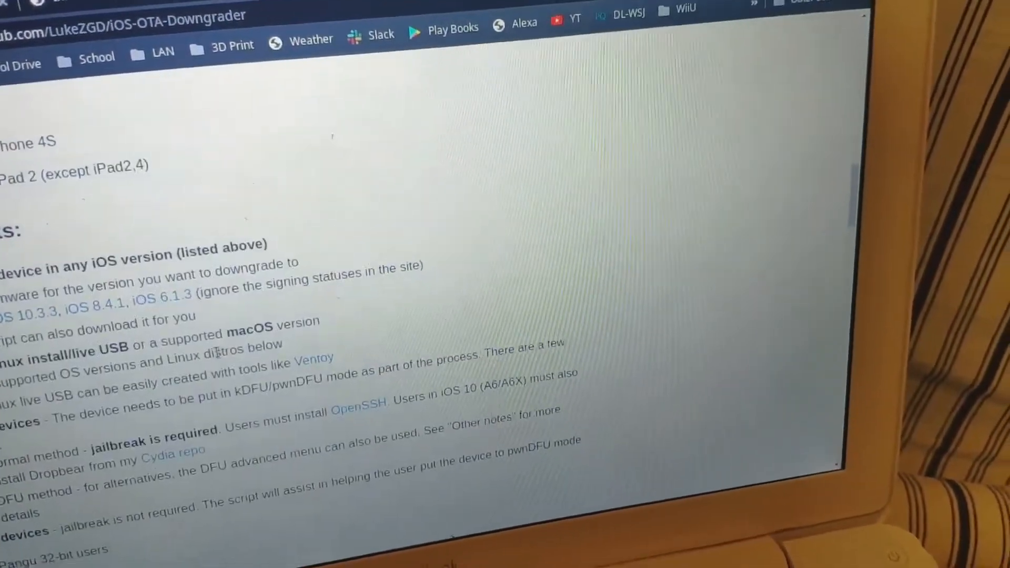
{"action": "scroll", "scroll_direction": "down", "scroll_amount": 3}
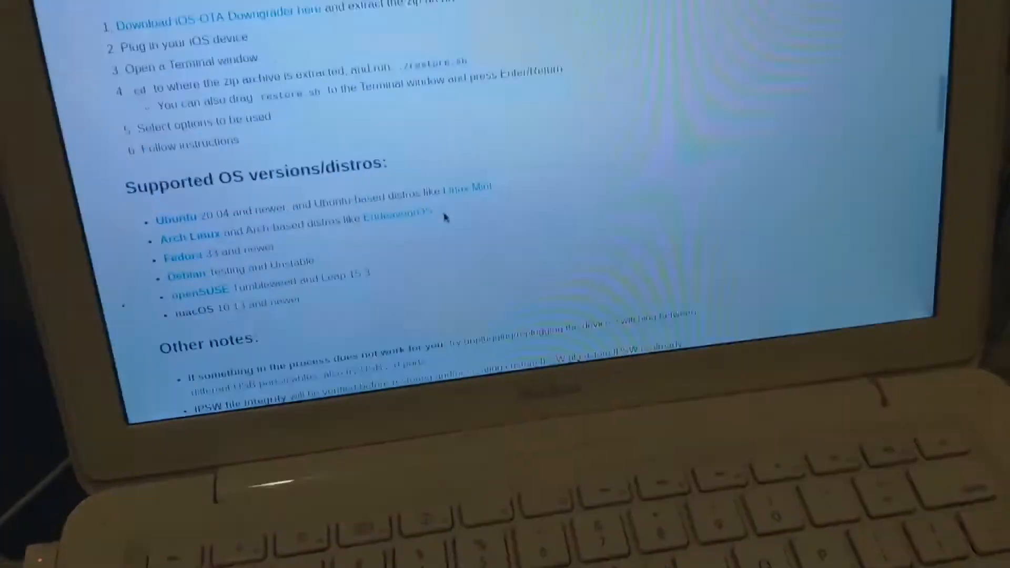
{"action": "scroll", "scroll_direction": "down", "scroll_amount": 3}
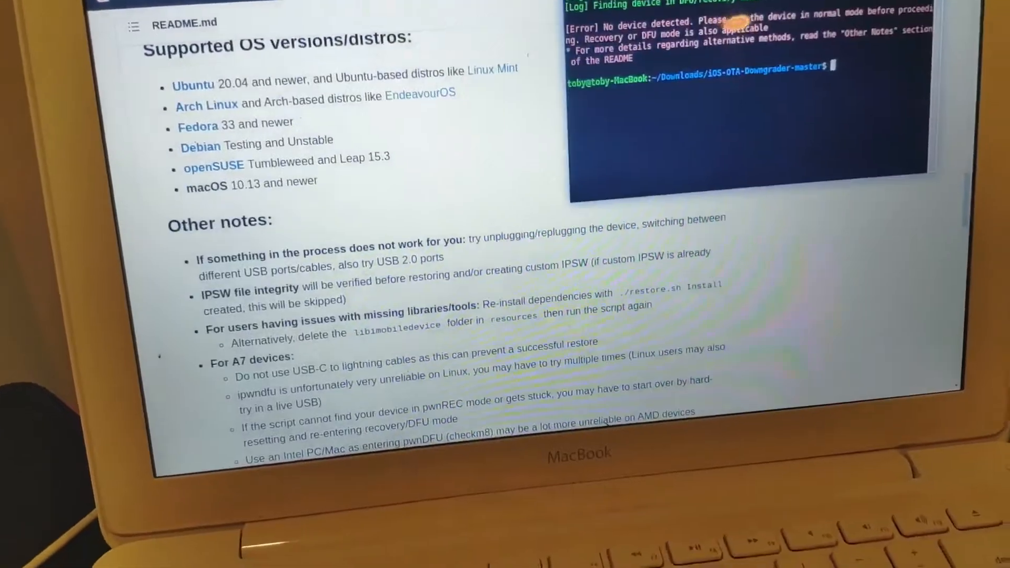
Run ./restore.sh from ~/Downloads/iOS-OTA-Downgrader-master, retrying with sudo; no device is detected
{"action": "type", "text": "./restore.sh"}
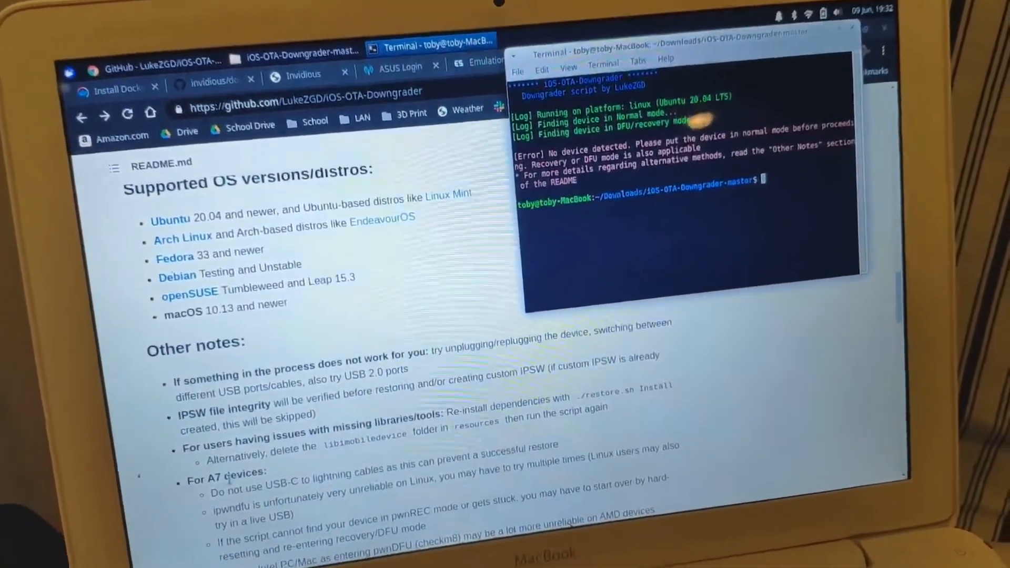
{"action": "type", "text": "./restore.sh"}
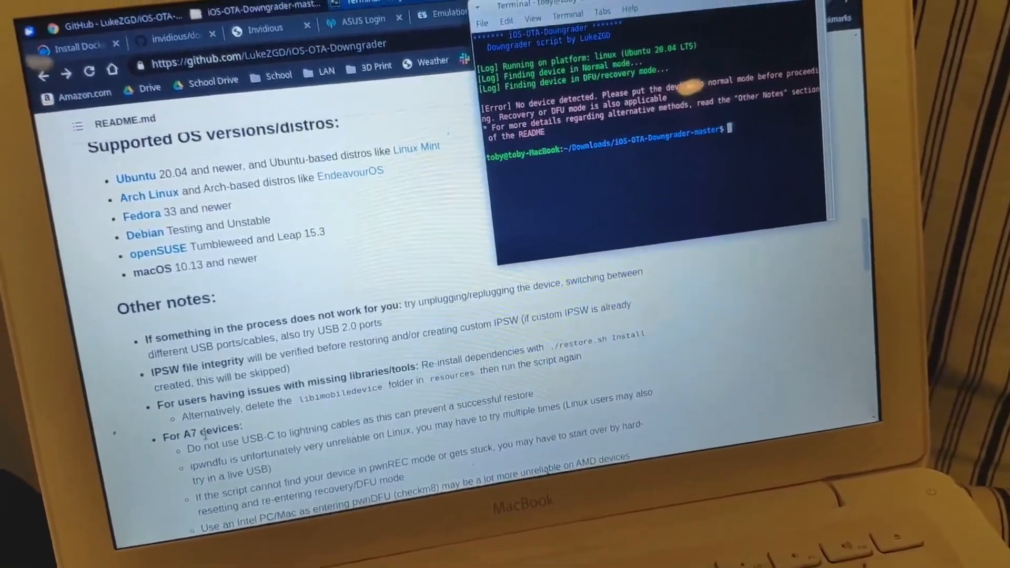
{"action": "type", "text": "sudo"}
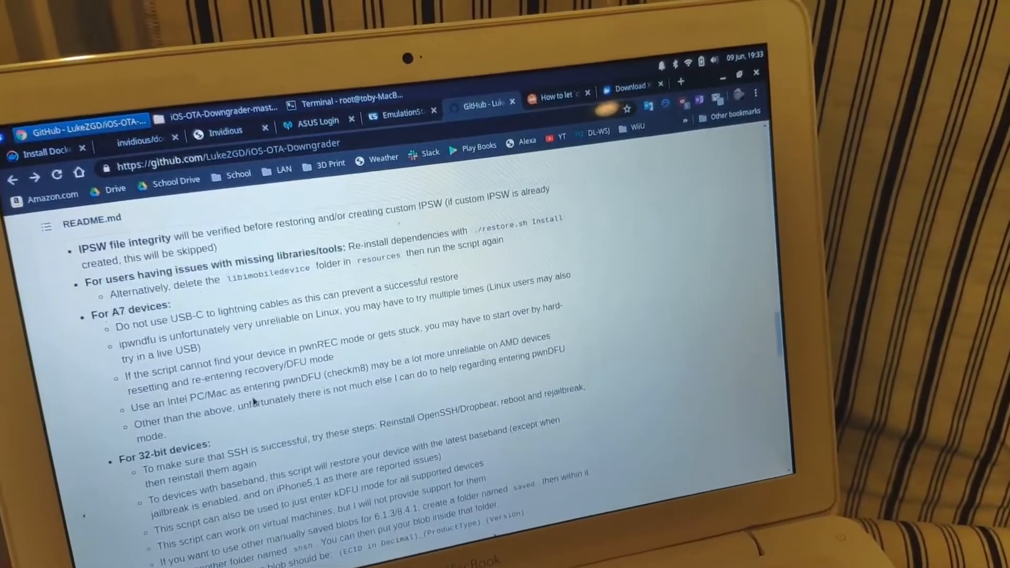
{"action": "scroll", "scroll_direction": "down", "scroll_amount": 3}
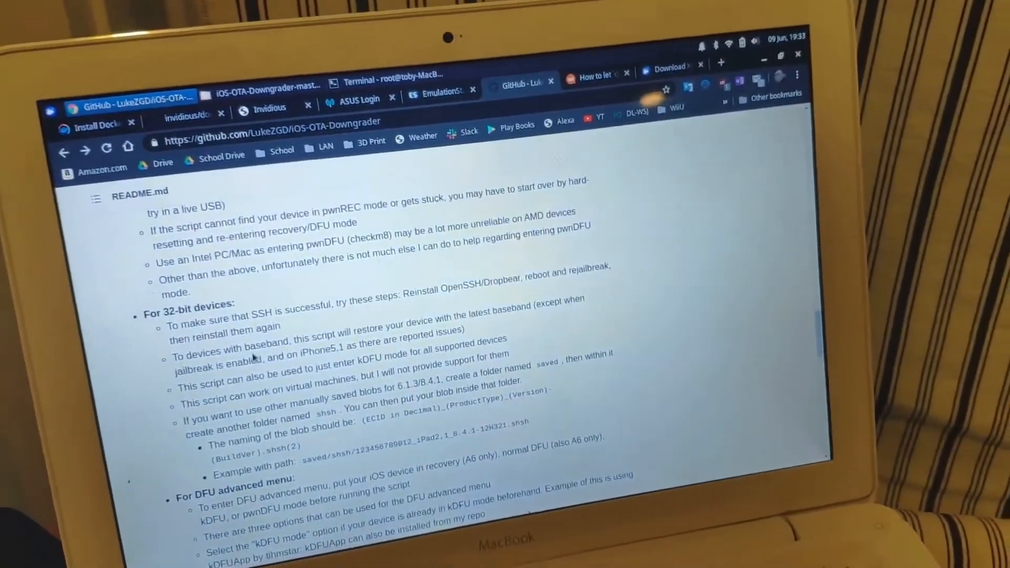
{"action": "scroll", "scroll_direction": "down", "scroll_amount": 3}
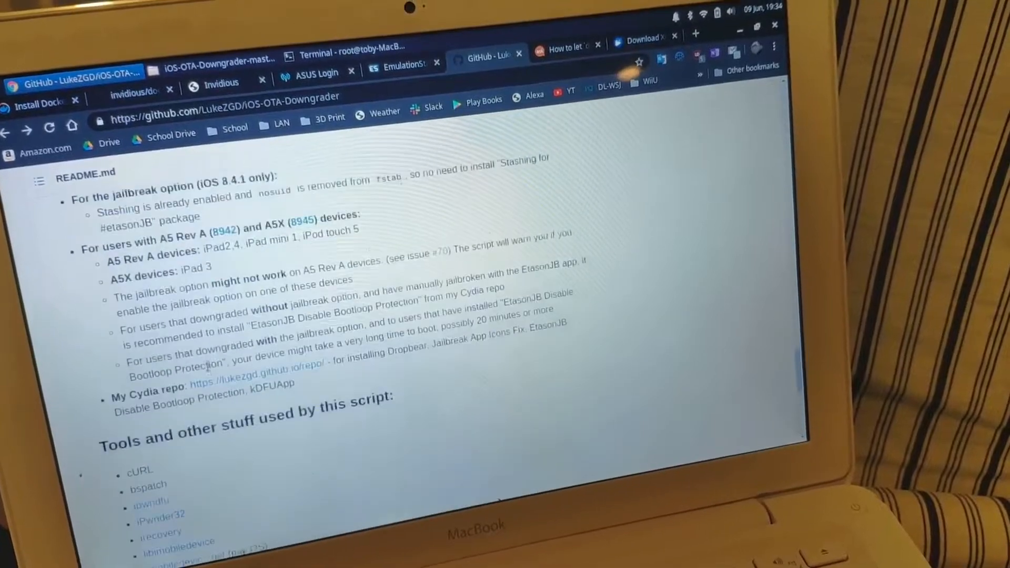
{"action": "scroll", "scroll_direction": "down", "scroll_amount": 3}
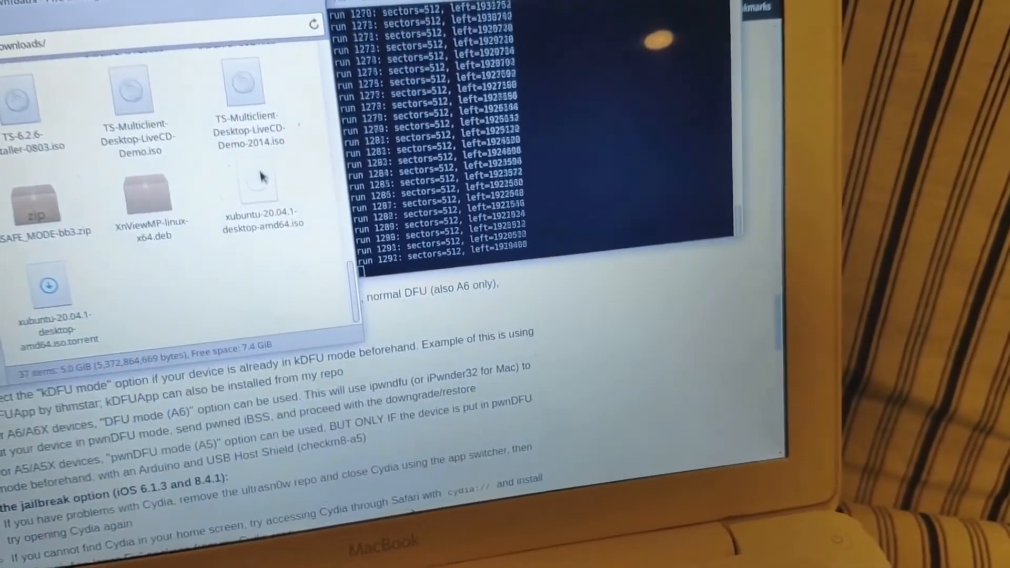
Delete the xubuntu desktop and 2014 TS-Multiclient demo ISOs from Downloads and empty the Trash
{"action": "left_click", "coordinate": [261, 187]}
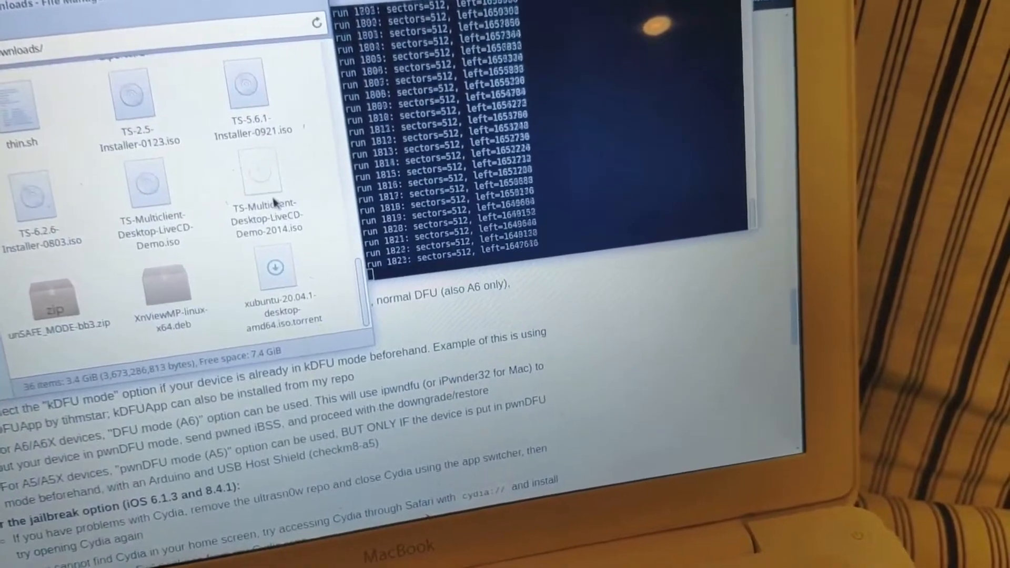
{"action": "left_click", "coordinate": [267, 173]}
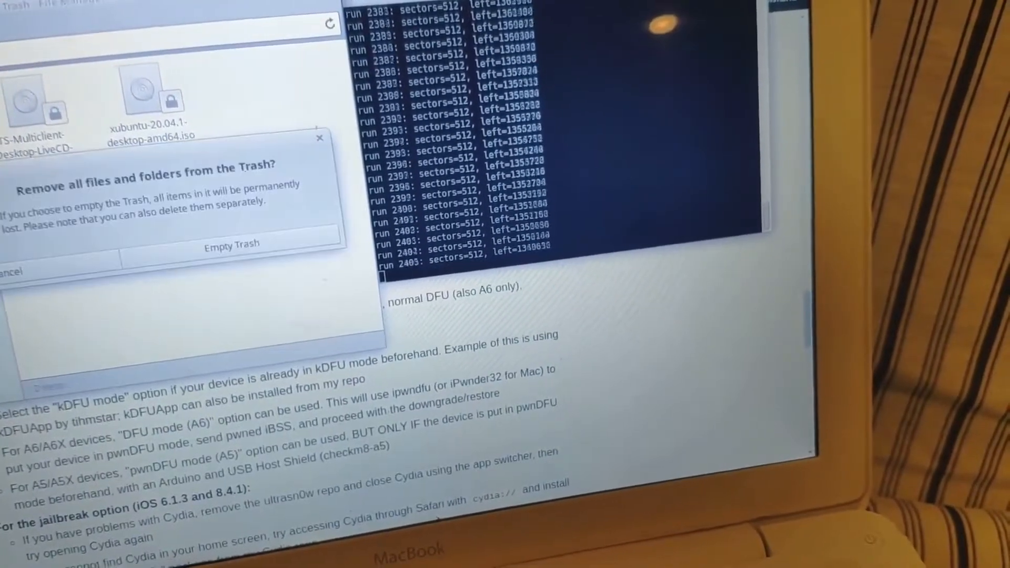
{"action": "left_click", "coordinate": [232, 244]}
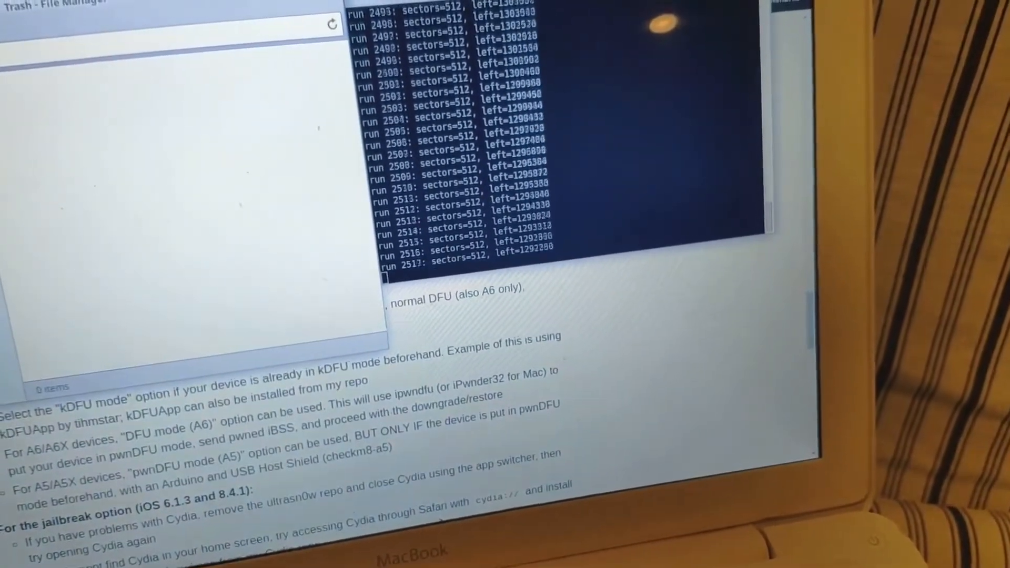